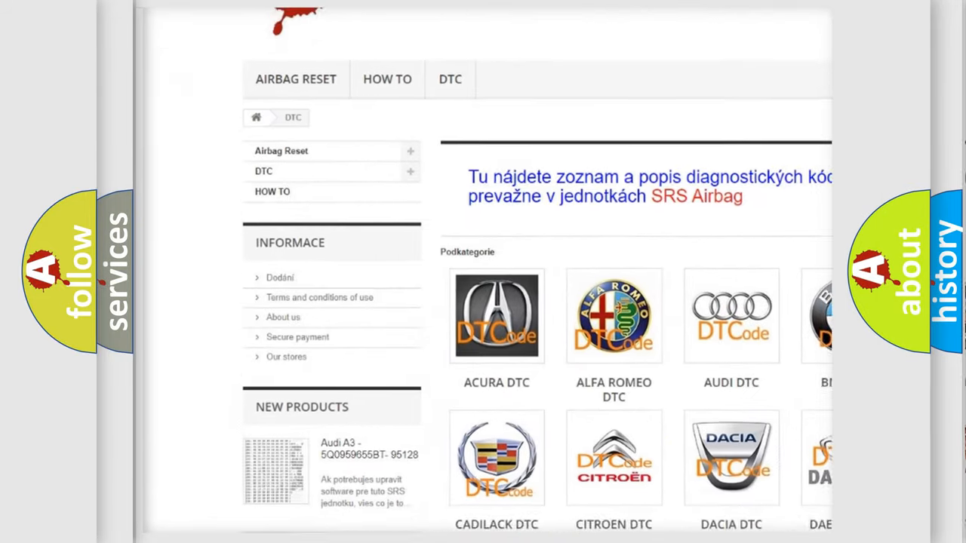
Step: Scroll past the car-make logos down to the Nissan P0203 code card
scroll("down", 3)
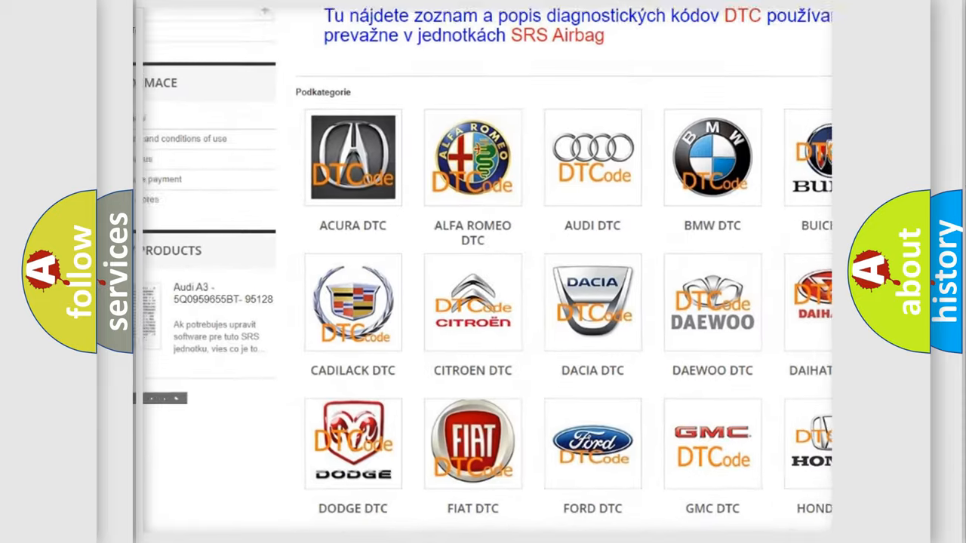
scroll("down", 3)
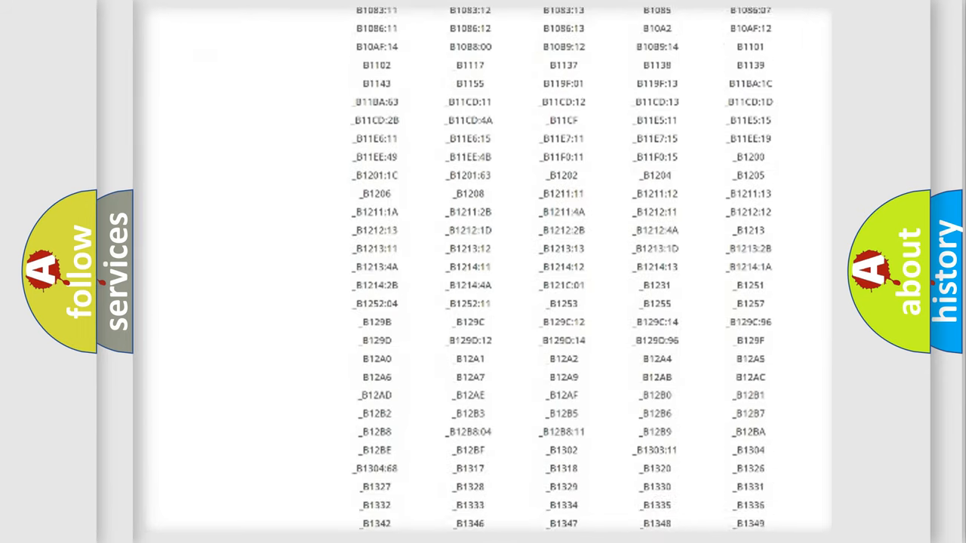
scroll("down", 3)
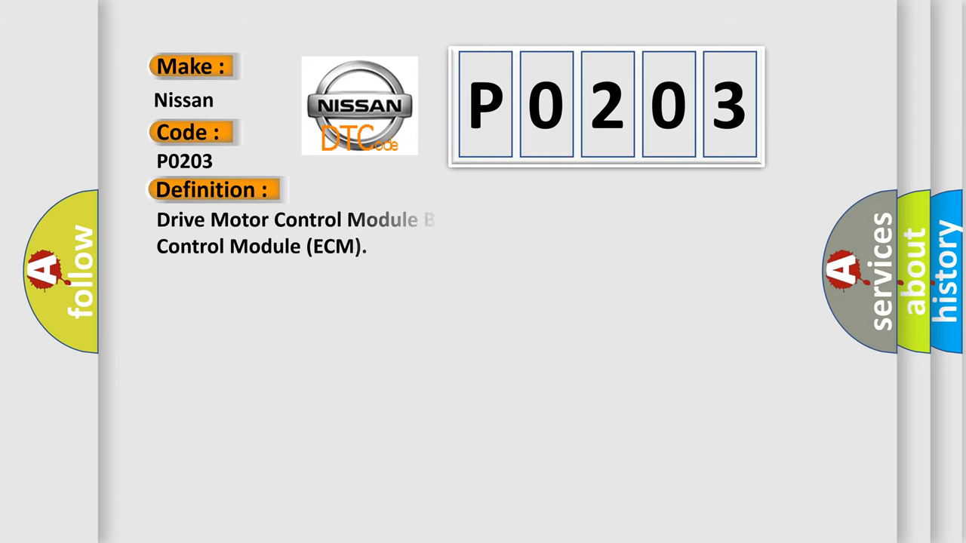
Step: Advance the slide to show the P0203 Description: 'The system voltage is between 9-16 volts.'
left_click(393, 189)
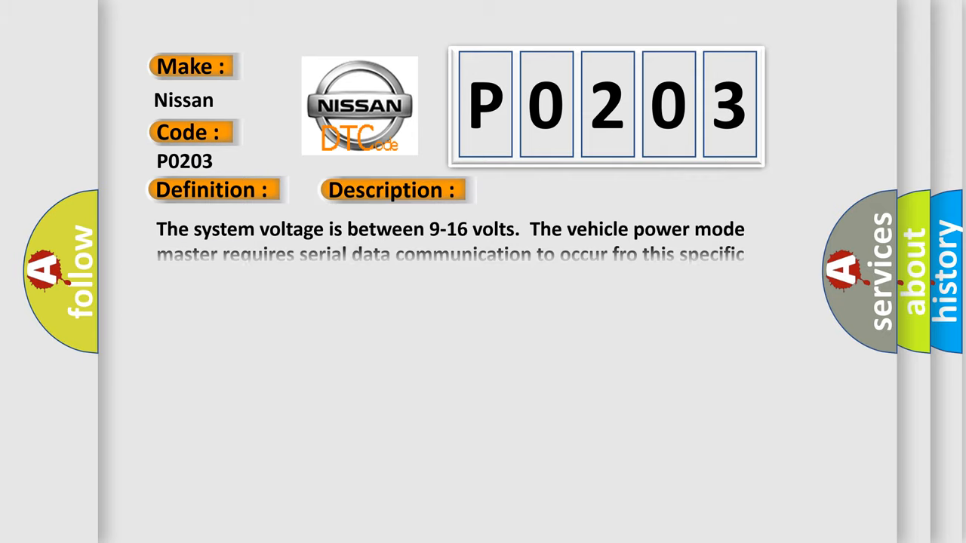